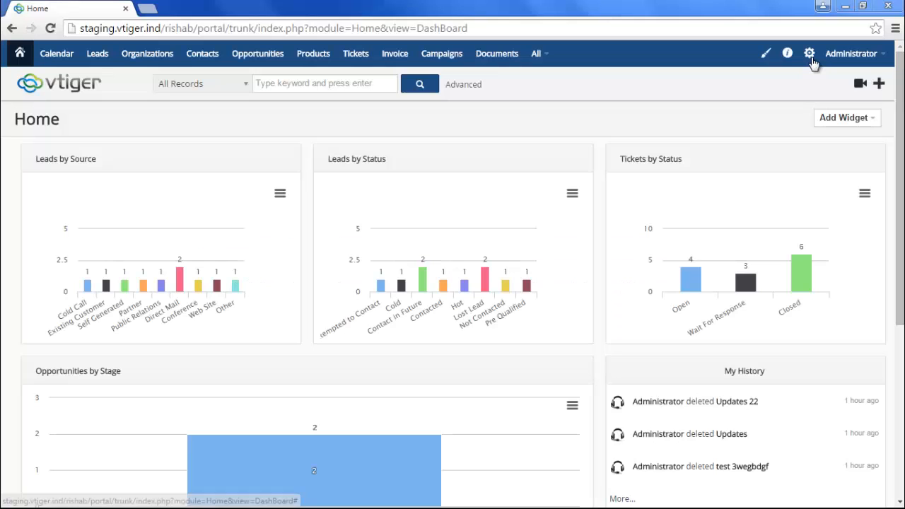
# - Go to CRM Settings from the gear menu and scroll to Other Settings
pyautogui.click(809, 53)
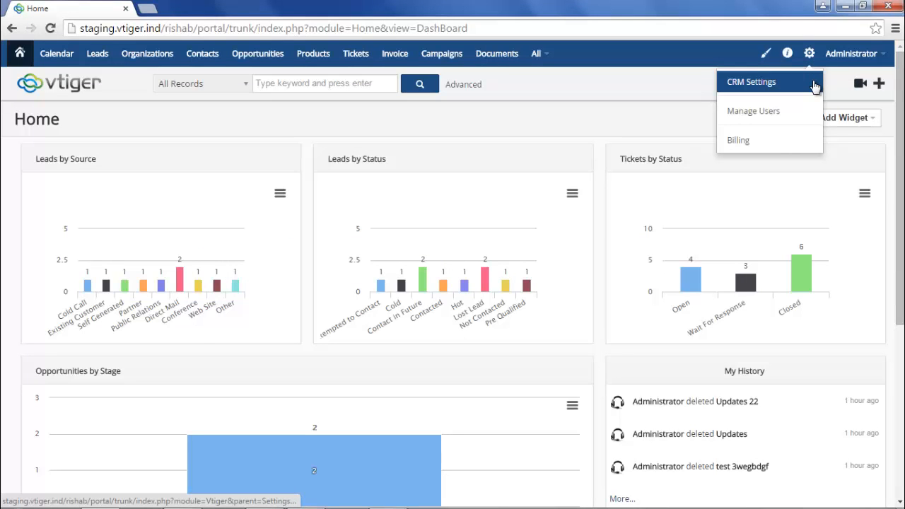
pyautogui.click(751, 81)
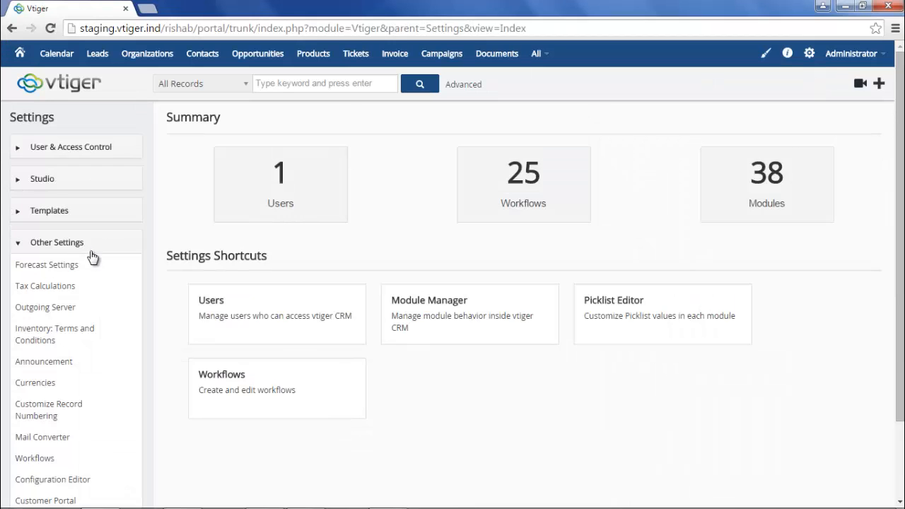
pyautogui.scroll(-3)
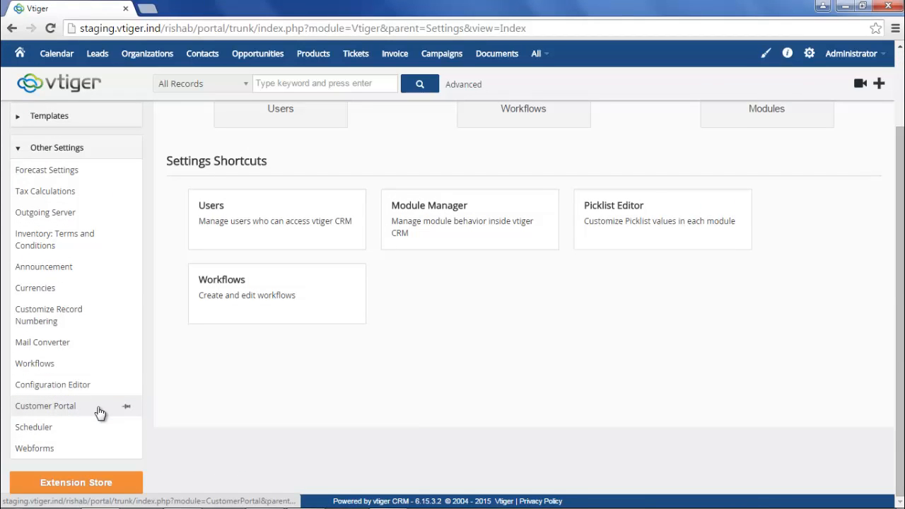
# - Open Customer Portal settings and scroll through the portal menu and field privileges
pyautogui.click(45, 406)
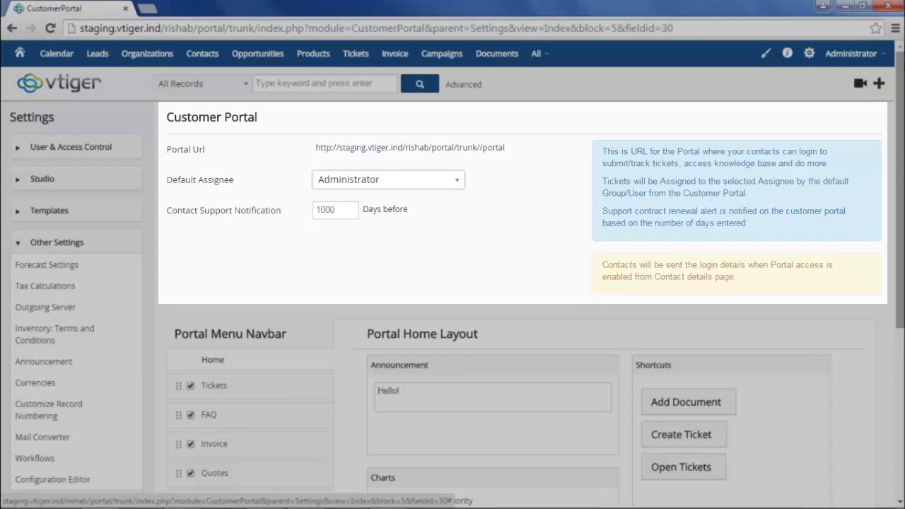
pyautogui.scroll(-3)
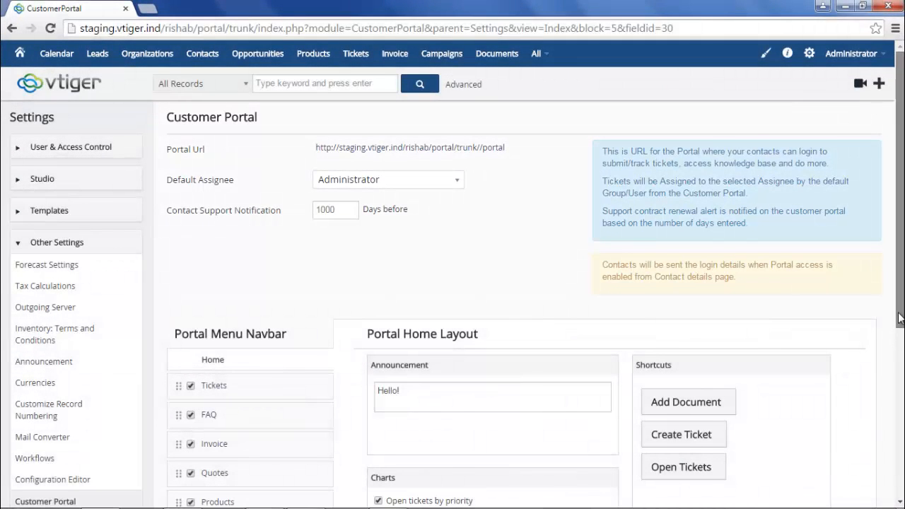
pyautogui.scroll(-3)
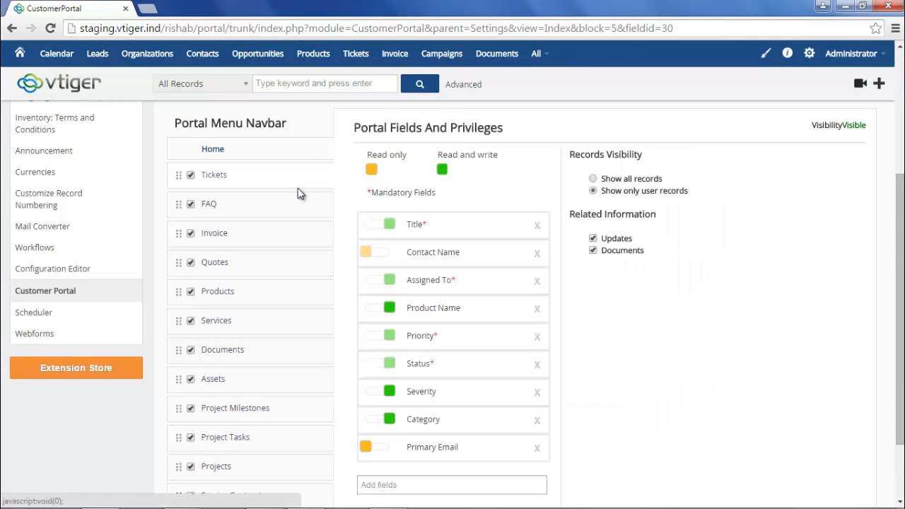
# - Save the Customer Portal settings and open the portal URL in a new tab
pyautogui.scroll(-3)
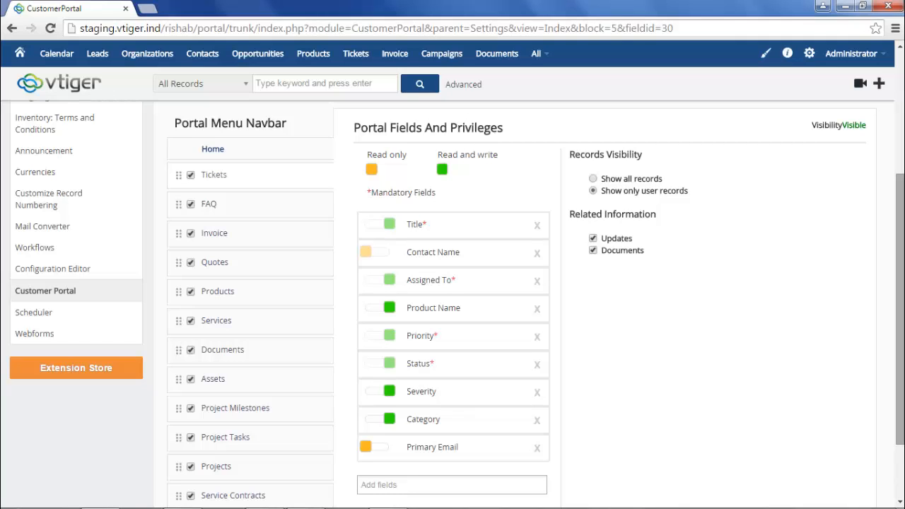
pyautogui.scroll(-3)
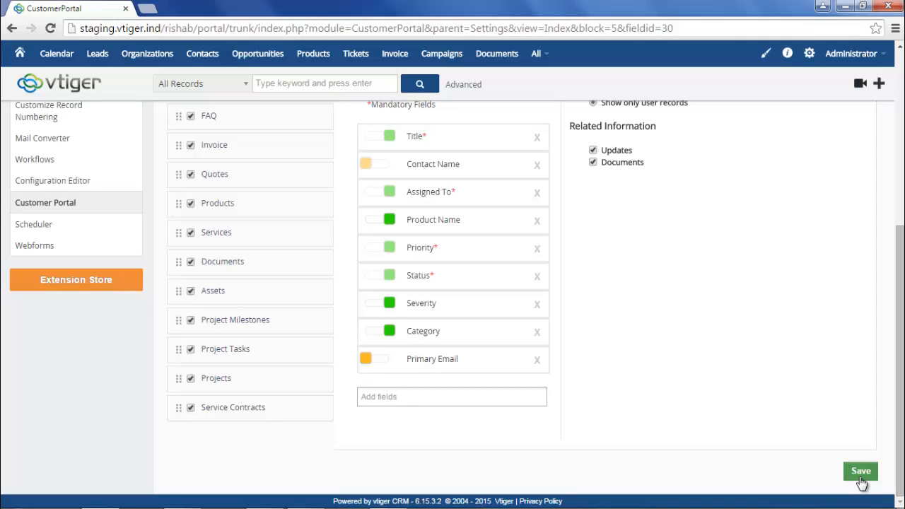
pyautogui.click(861, 471)
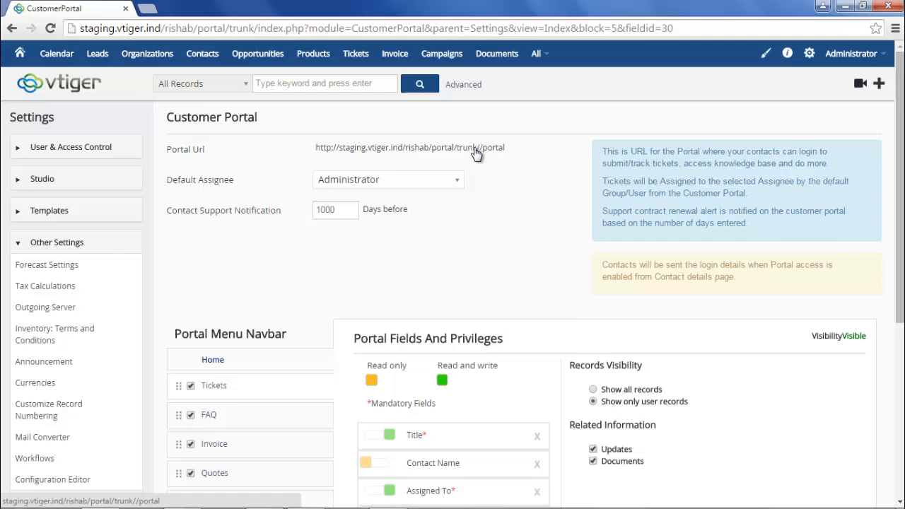
pyautogui.click(411, 147)
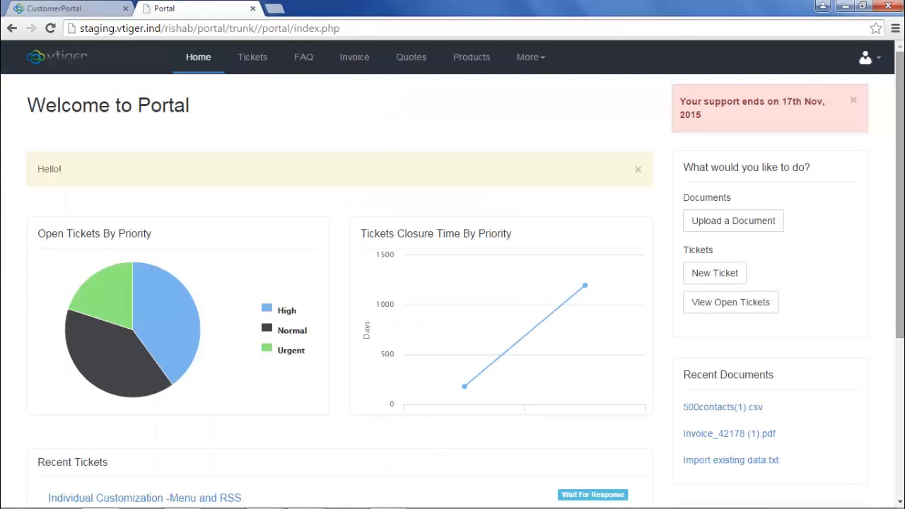
pyautogui.scroll(-3)
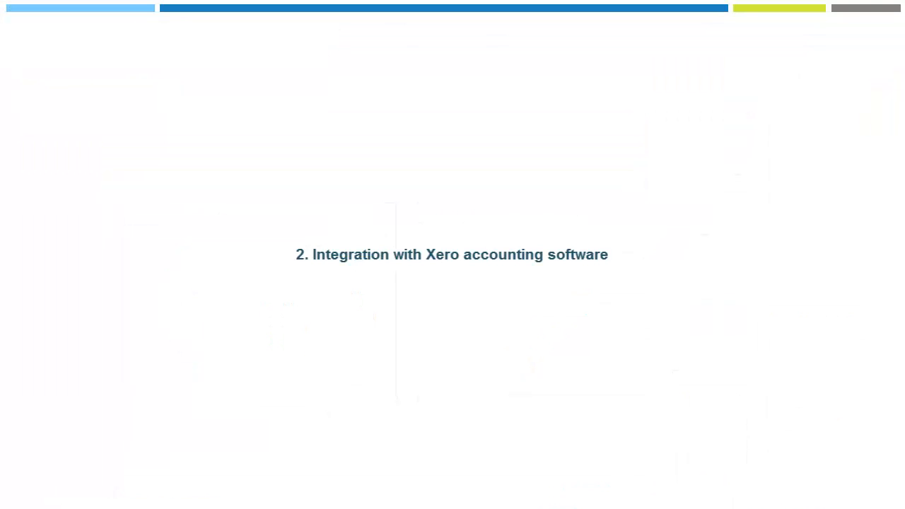
# - Advance past the 'Integration with Xero accounting software' slide
pyautogui.click(809, 53)
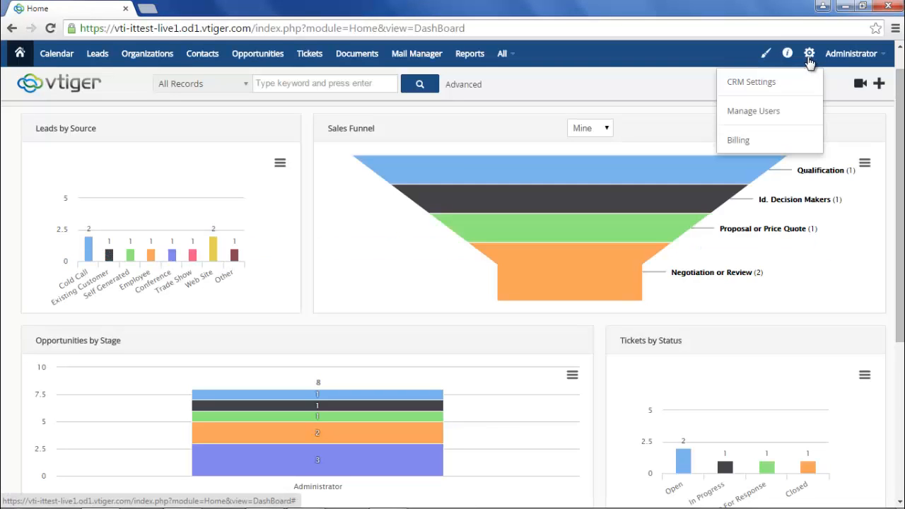
# - Install Xero Integration from the Extension Store, then go back to the home dashboard
pyautogui.click(751, 82)
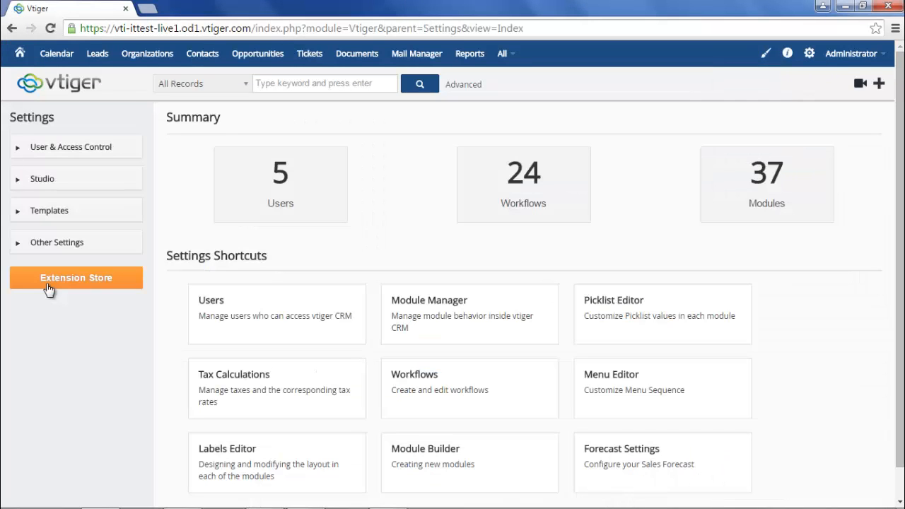
pyautogui.click(76, 277)
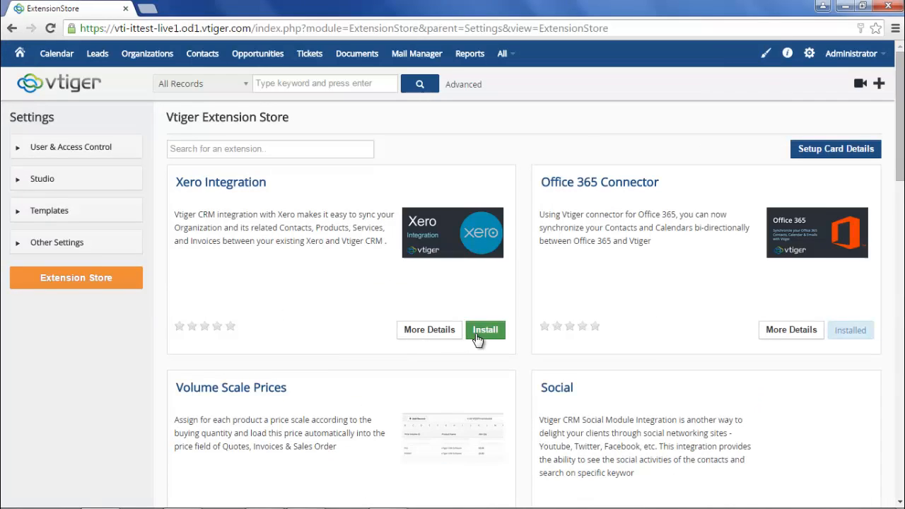
pyautogui.click(485, 330)
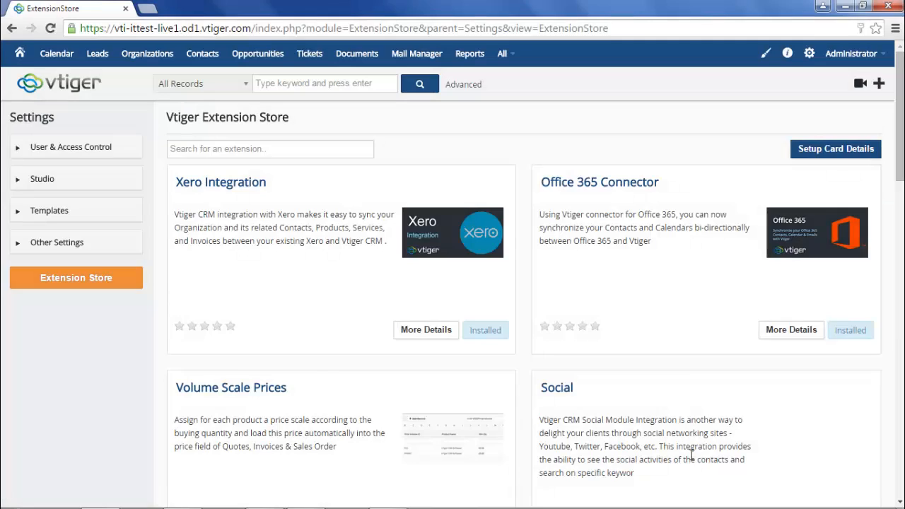
pyautogui.click(19, 53)
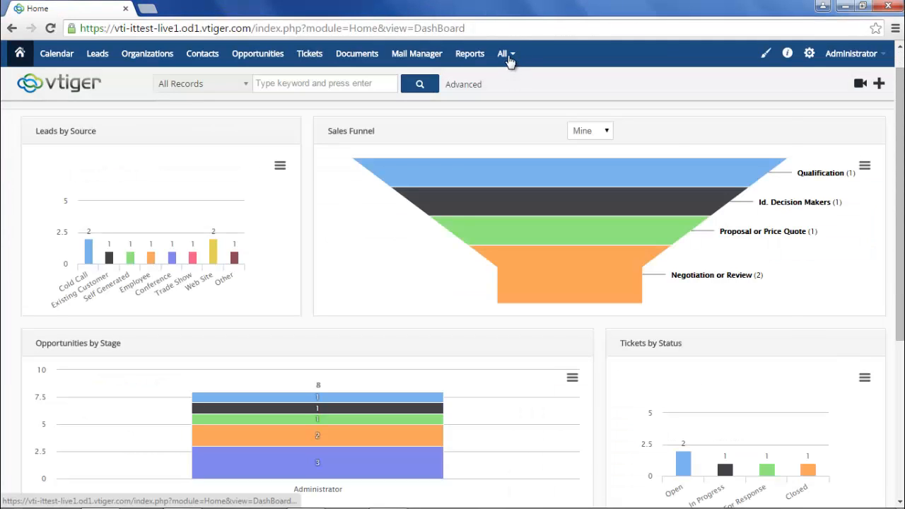
# - Open the Xero module under Tools and connect using the provided app tokens
pyautogui.click(502, 53)
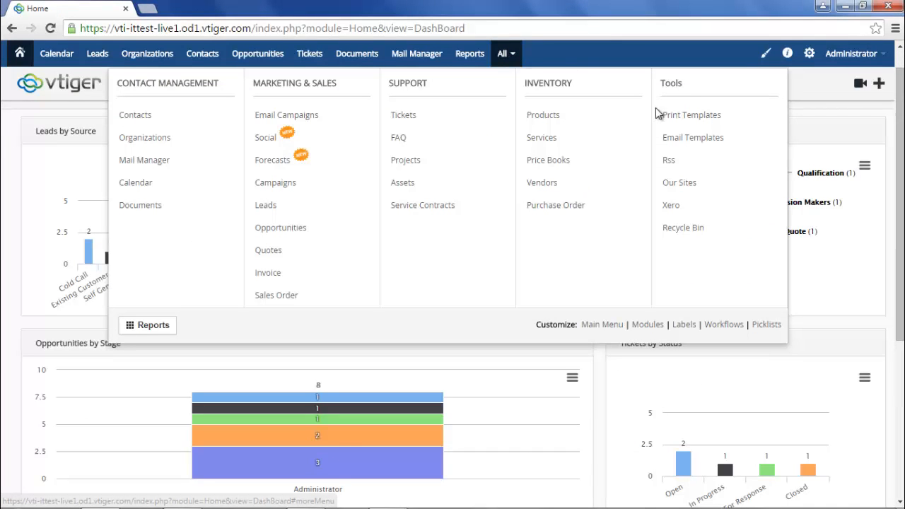
pyautogui.moveTo(670, 205)
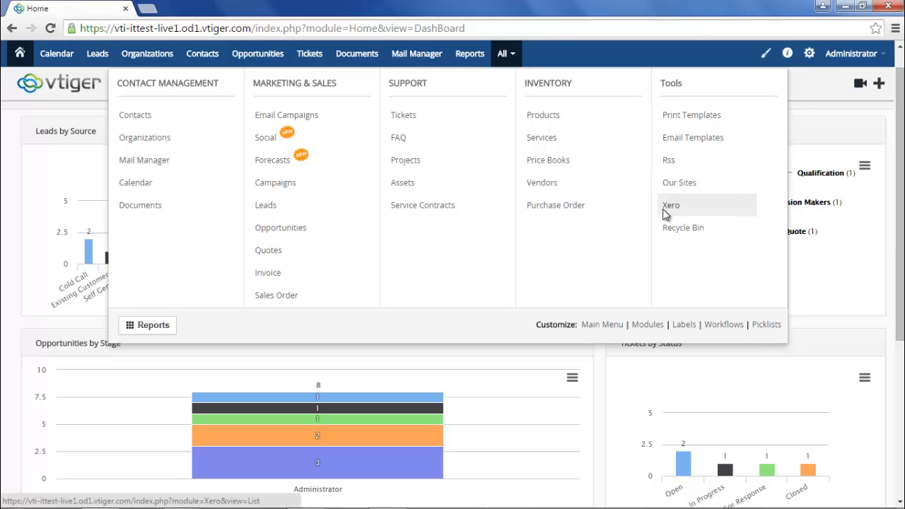
pyautogui.click(671, 204)
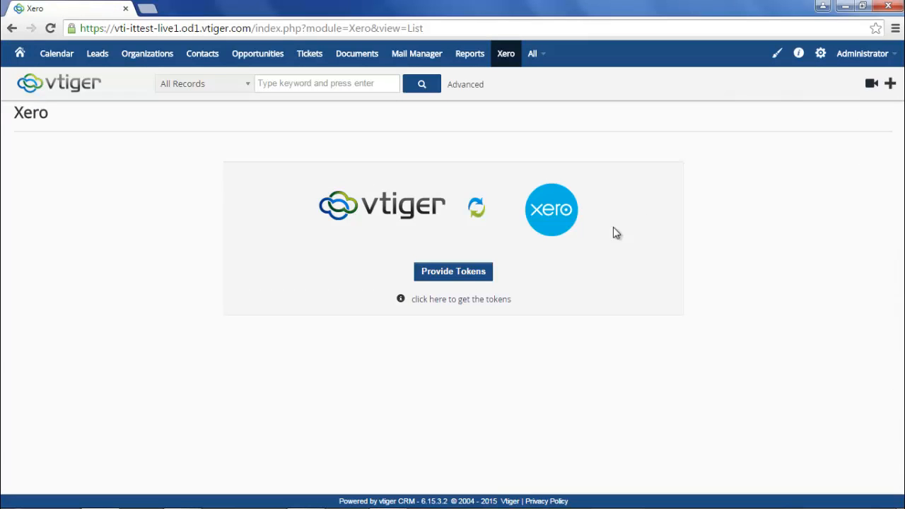
pyautogui.moveTo(453, 276)
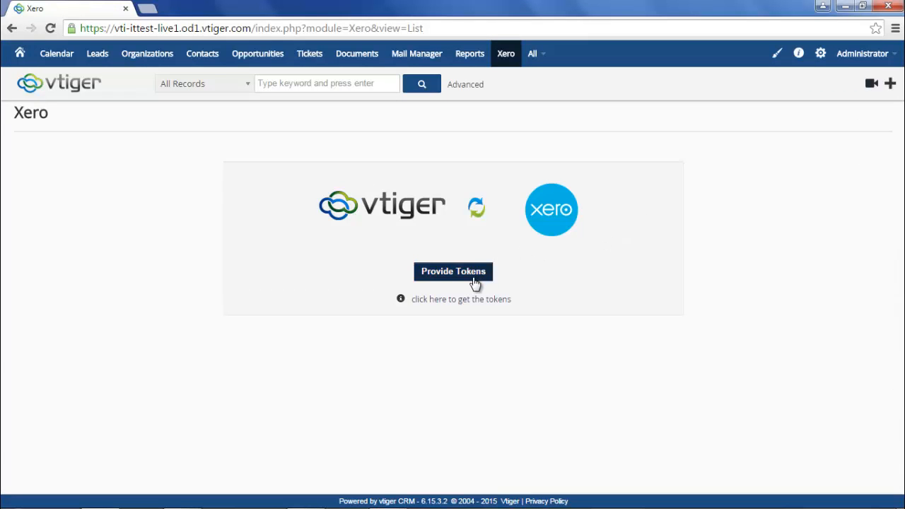
pyautogui.click(453, 271)
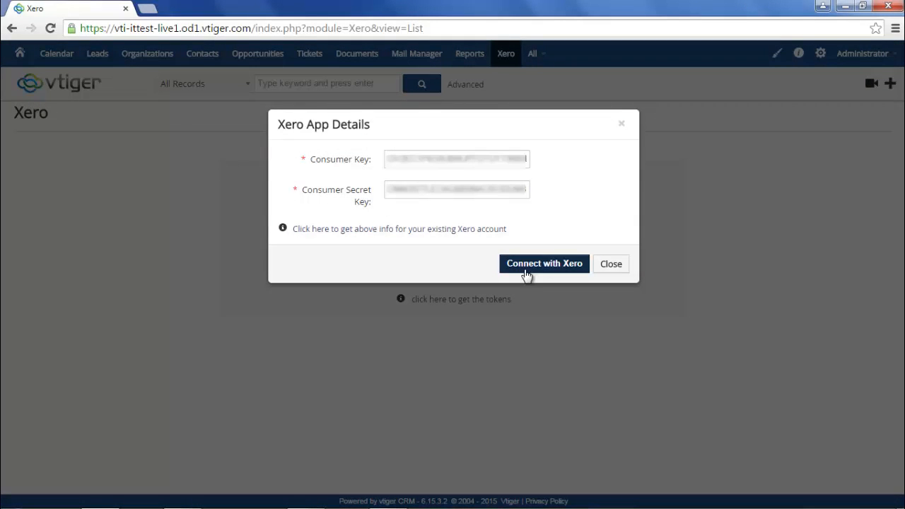
pyautogui.click(544, 263)
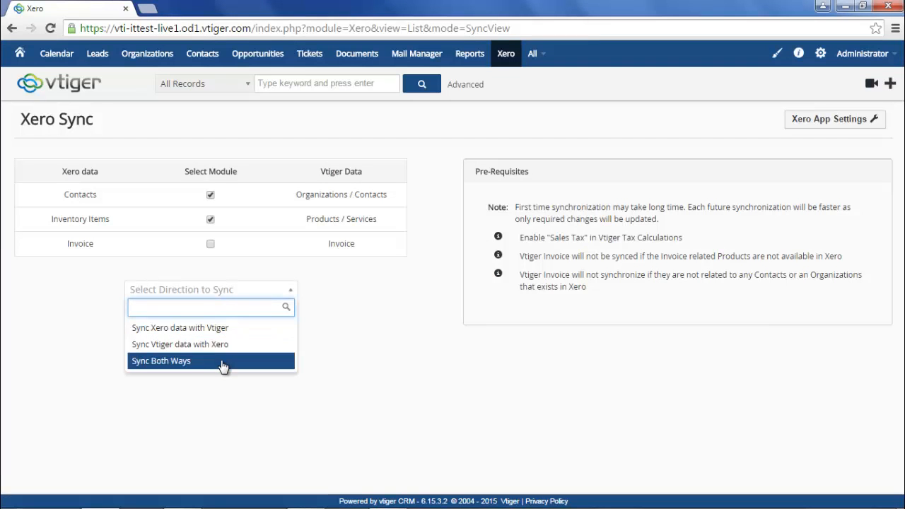
# - Synchronize contacts and inventory items with Xero both ways
pyautogui.click(160, 360)
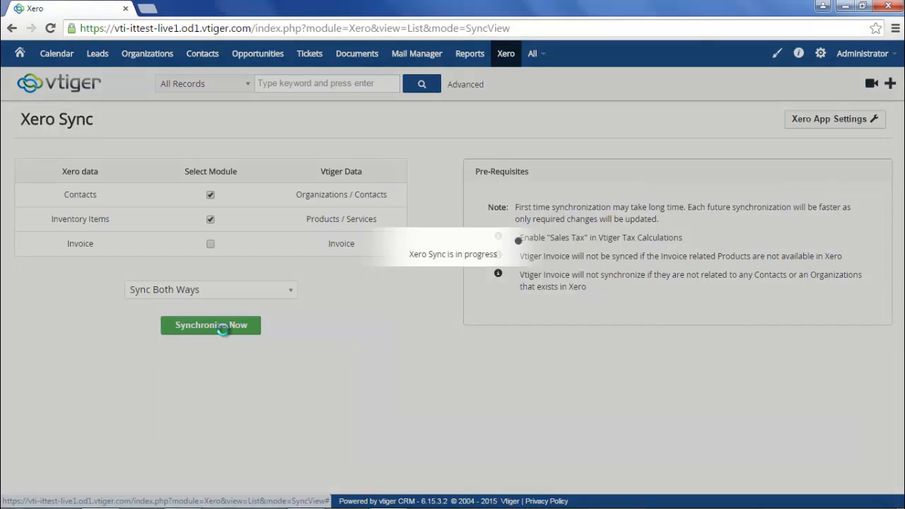
pyautogui.click(210, 325)
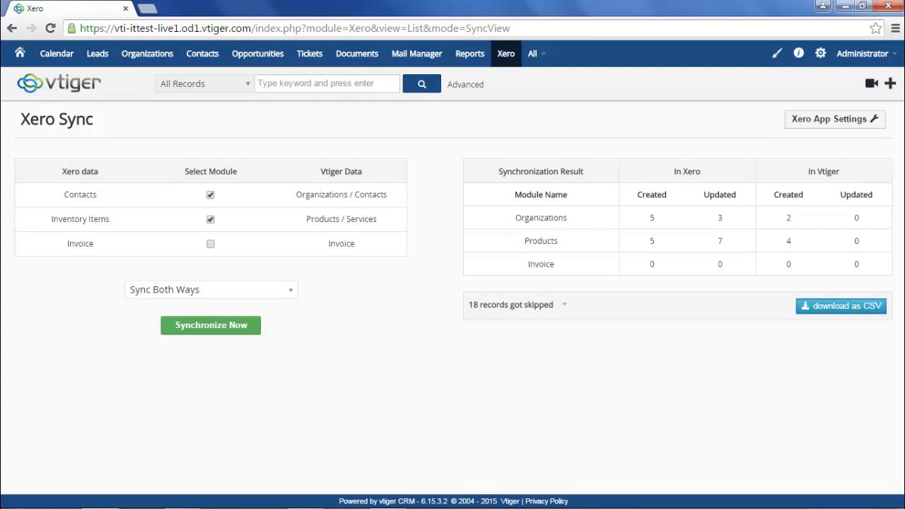